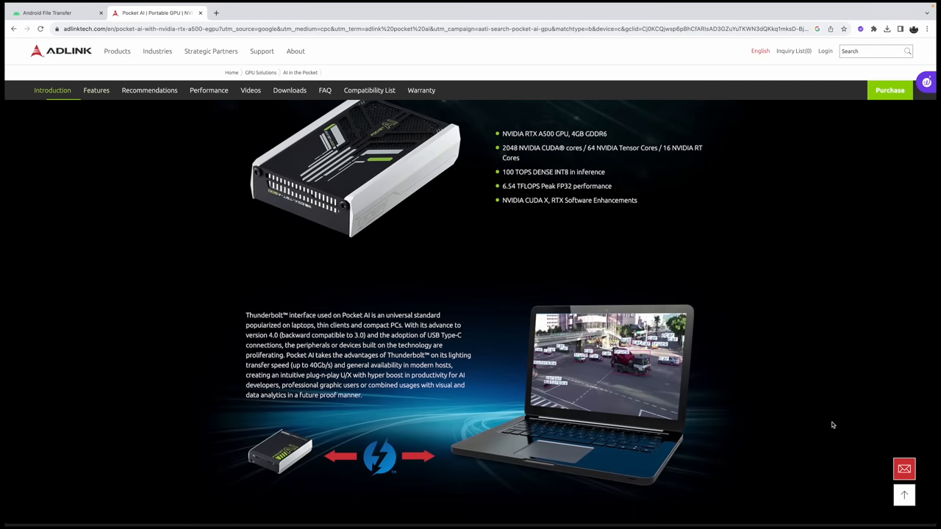
# Step: Scroll the Pocket AI product page down past portability to the Specifications table
pyautogui.click(150, 90)
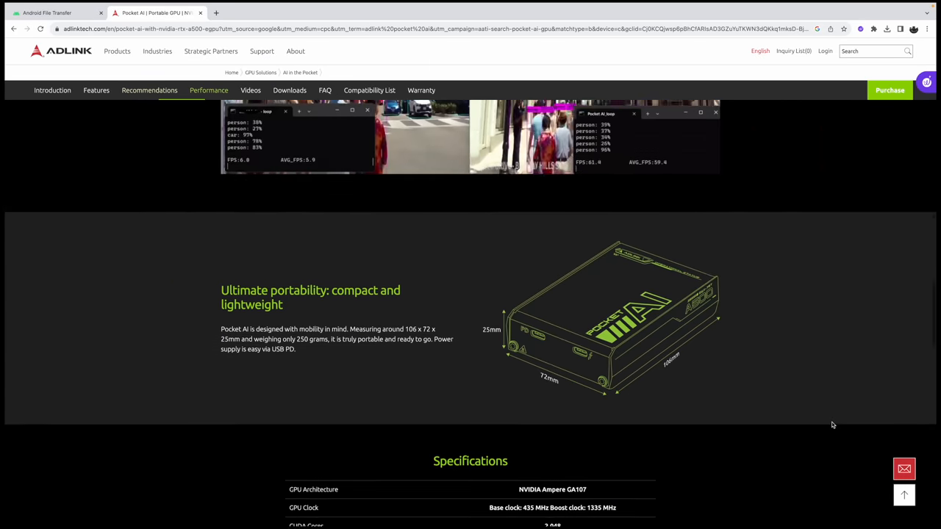
pyautogui.scroll(-3)
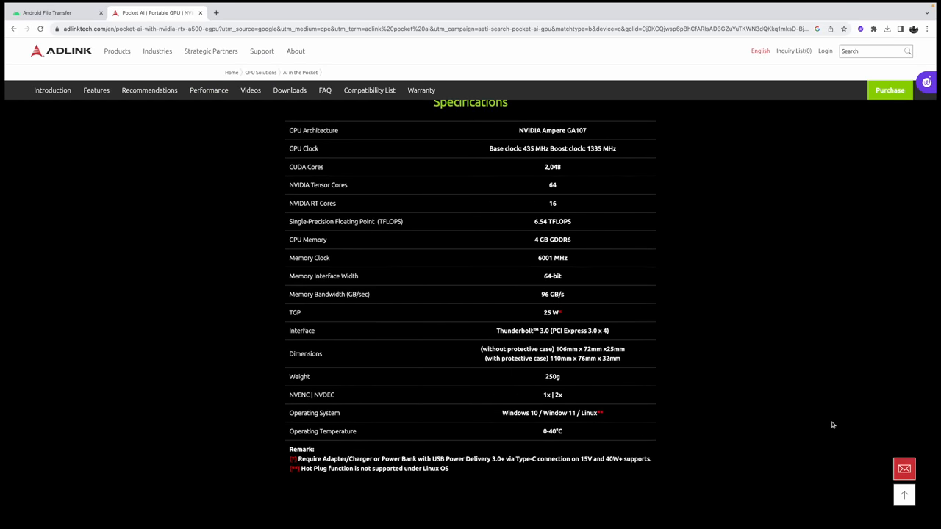
pyautogui.click(150, 90)
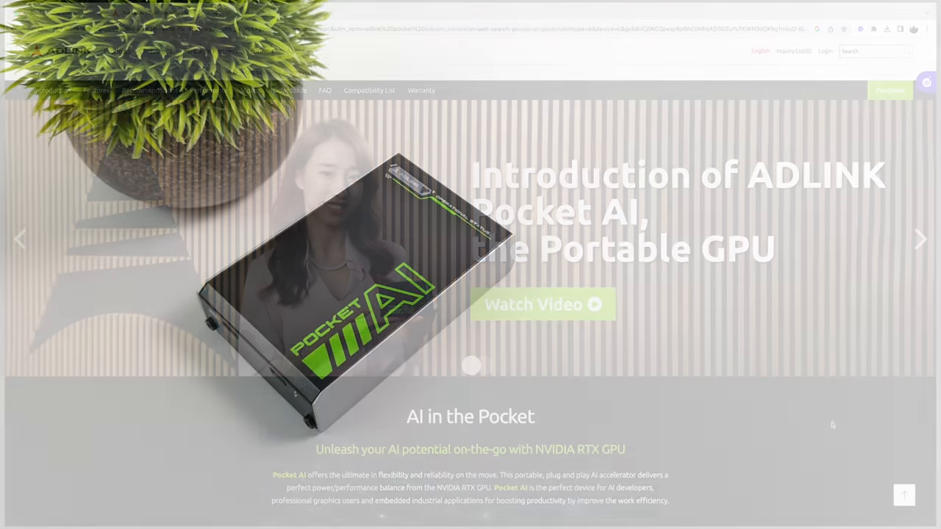
pyautogui.click(543, 303)
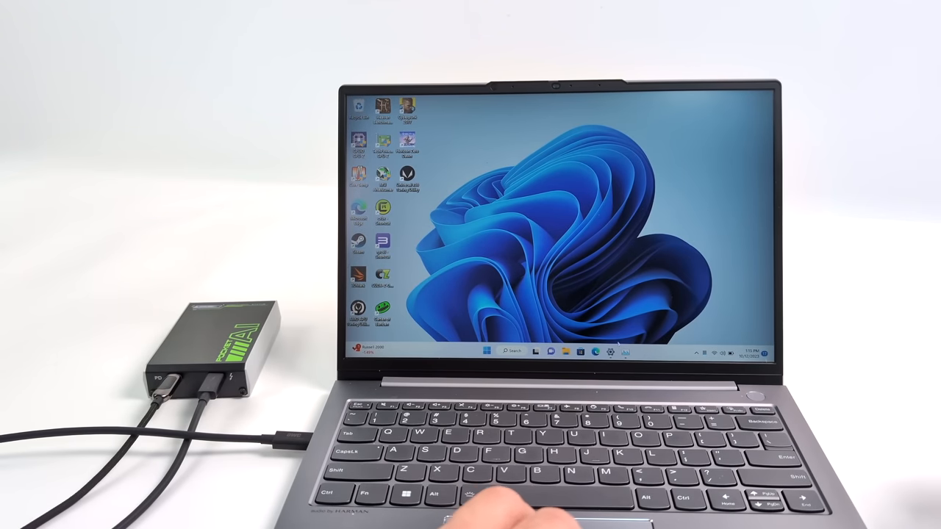
# Step: Show the GPU 1 AMD Radeon Graphics performance details in Task Manager
pyautogui.click(624, 350)
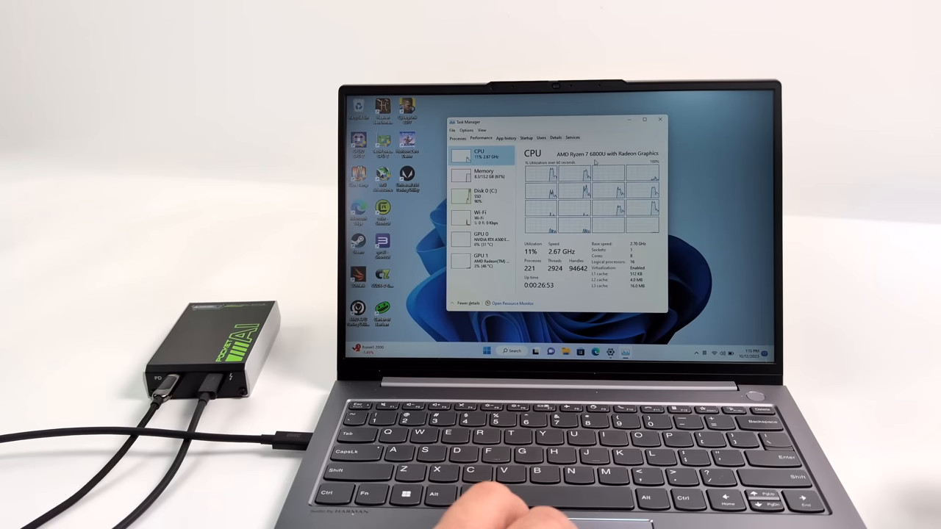
pyautogui.click(479, 261)
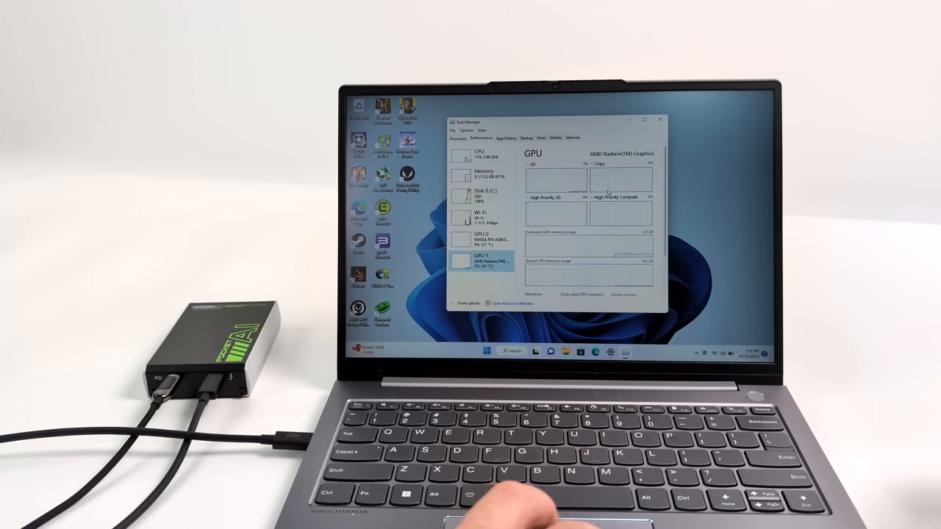
pyautogui.click(482, 238)
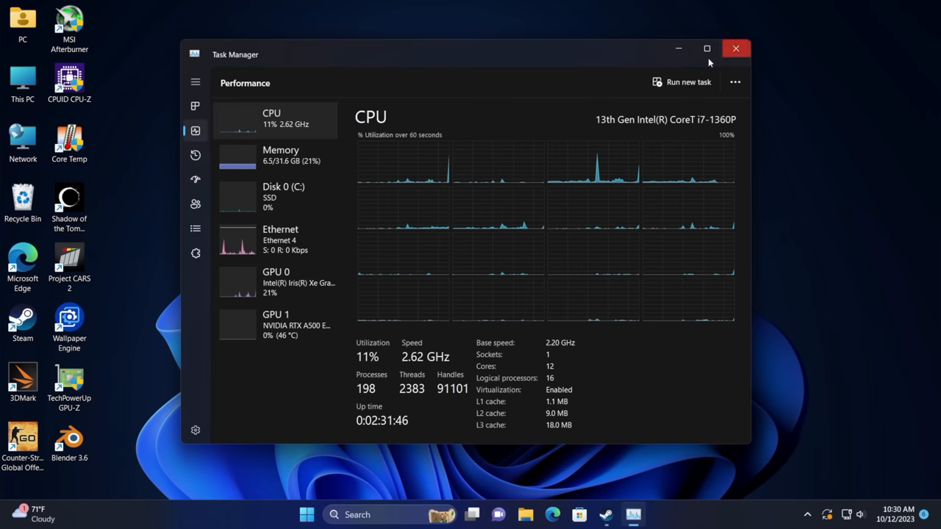
pyautogui.moveTo(699, 132)
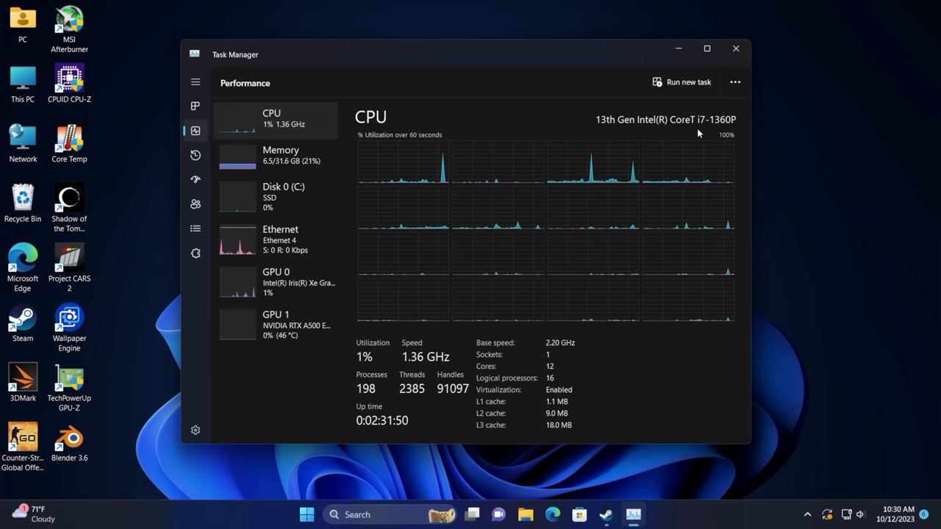
# Step: View Memory, then GPU 0 Intel Iris Xe Graphics, then the NVIDIA RTX A500 details
pyautogui.click(279, 154)
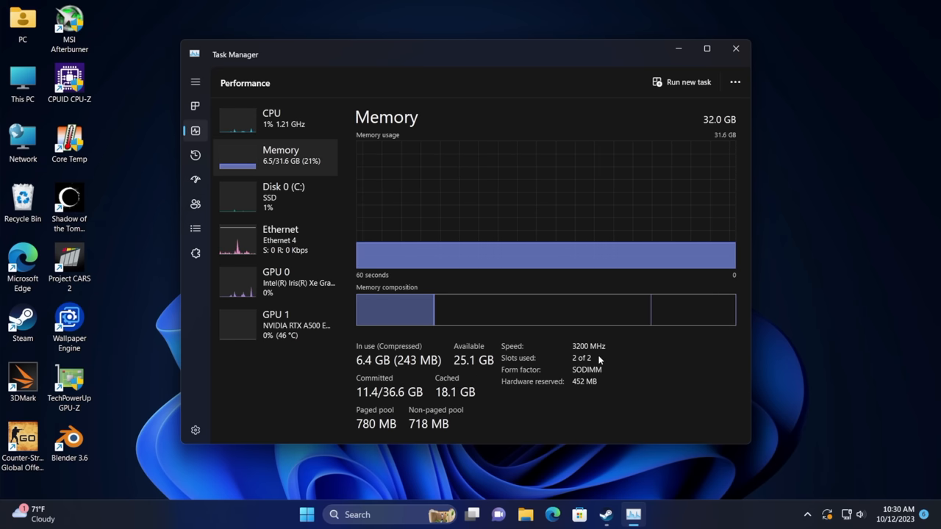
pyautogui.click(276, 282)
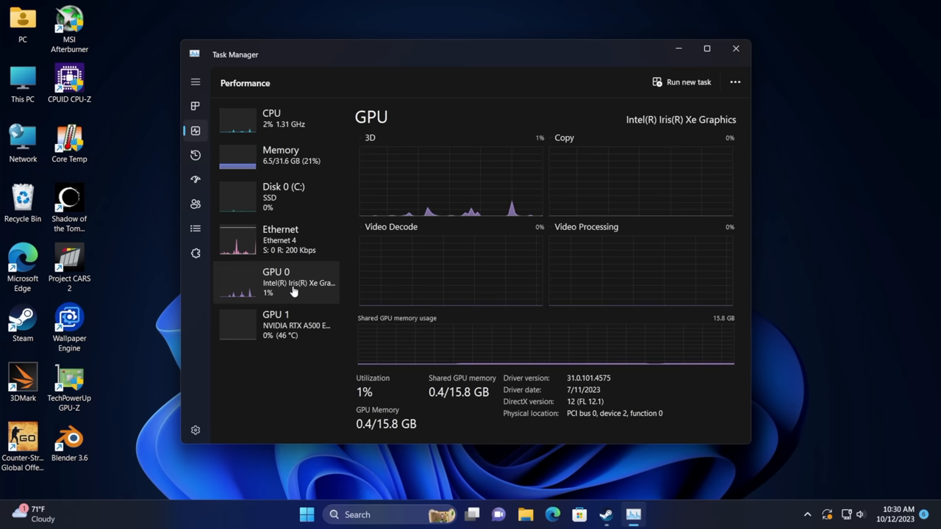
pyautogui.moveTo(752, 448)
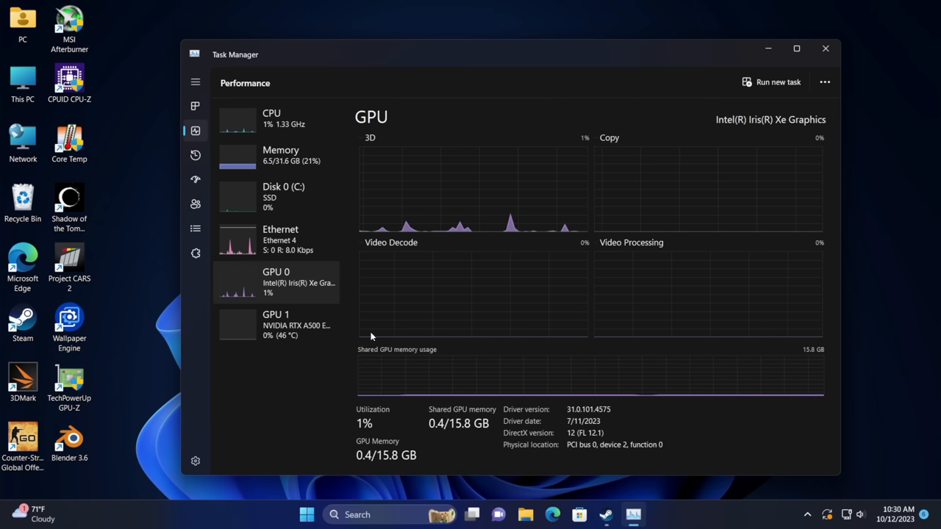
pyautogui.moveTo(278, 292)
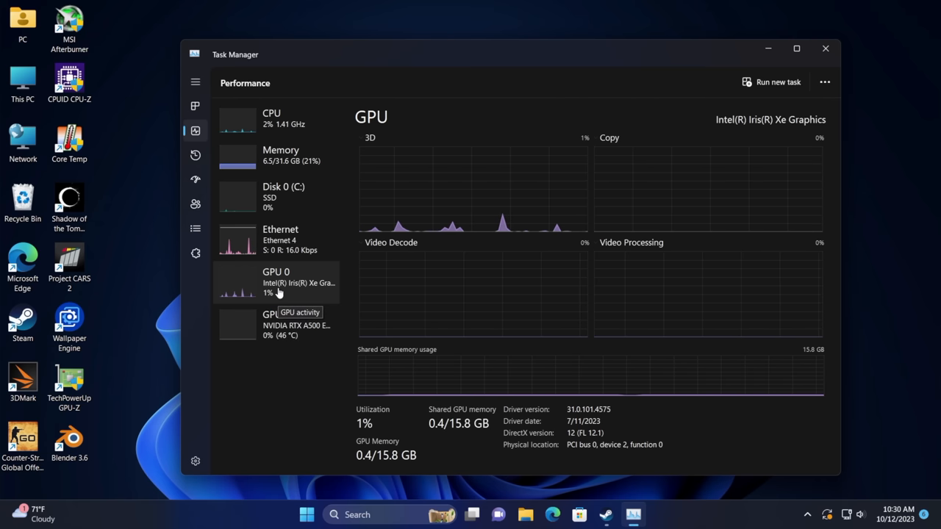
pyautogui.click(276, 323)
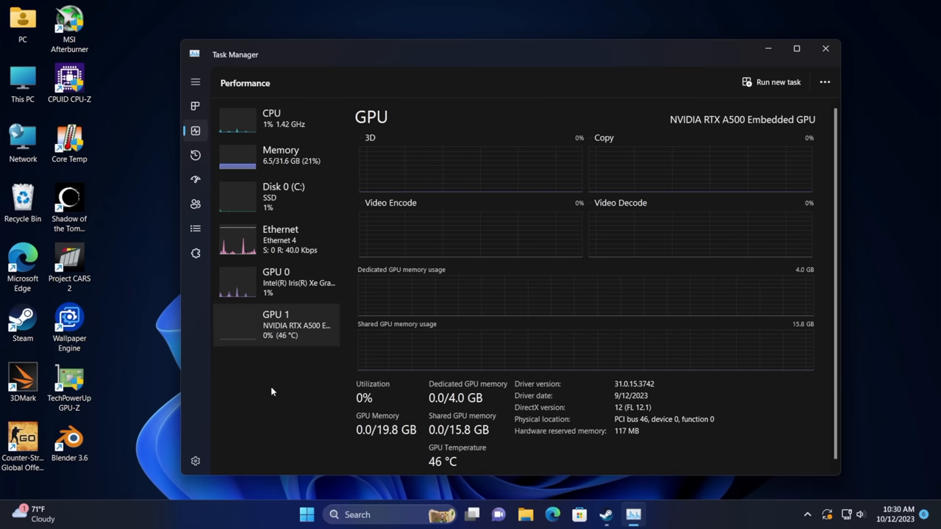
# Step: Close Task Manager to reveal the Windows desktop
pyautogui.click(825, 49)
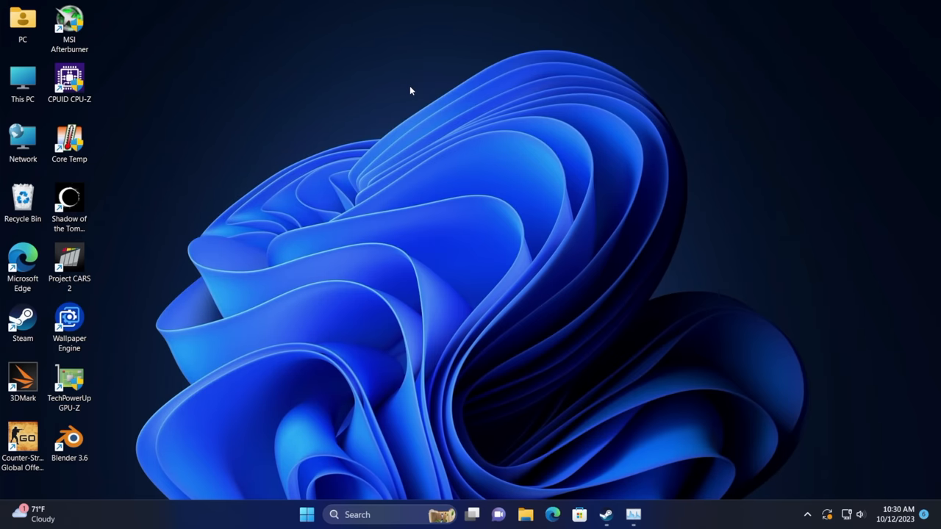
pyautogui.moveTo(332, 294)
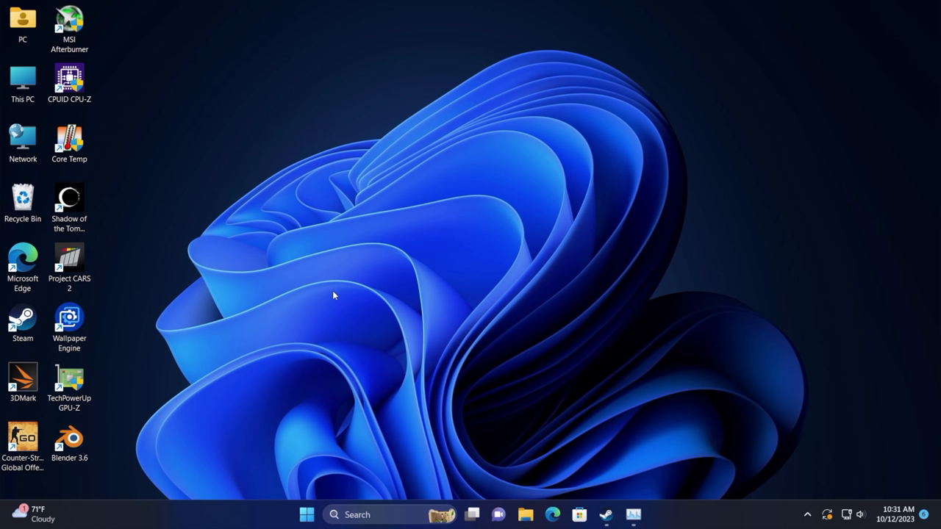
pyautogui.moveTo(409, 332)
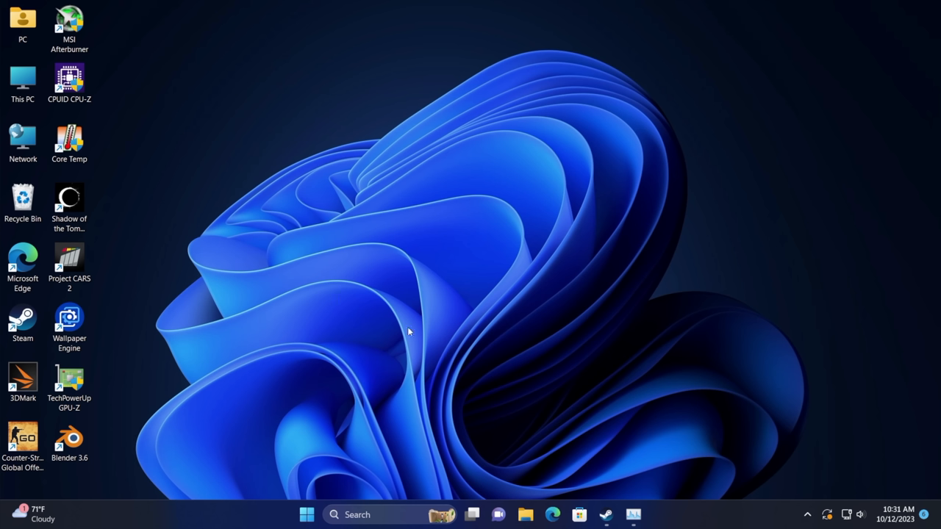
pyautogui.moveTo(564, 332)
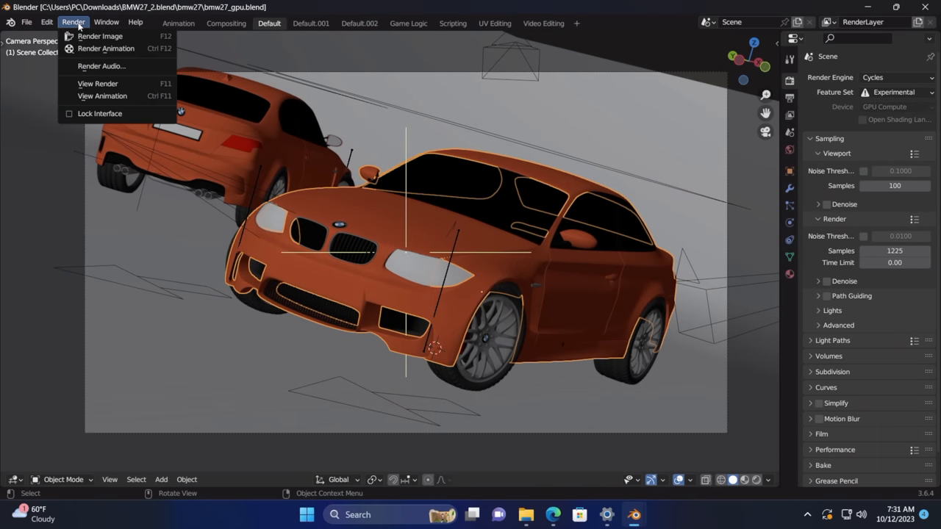
# Step: Start a Render Image (F12) of the orange BMW car scene
pyautogui.click(100, 35)
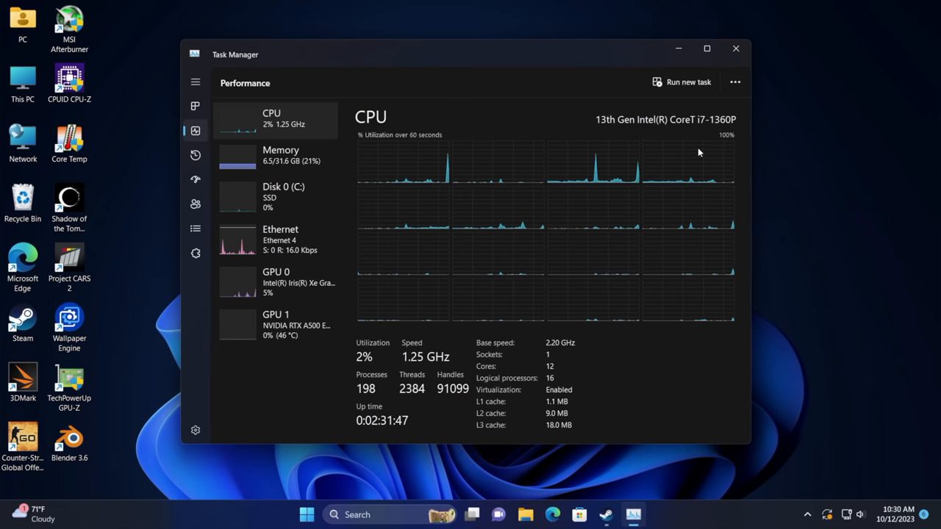
pyautogui.moveTo(698, 144)
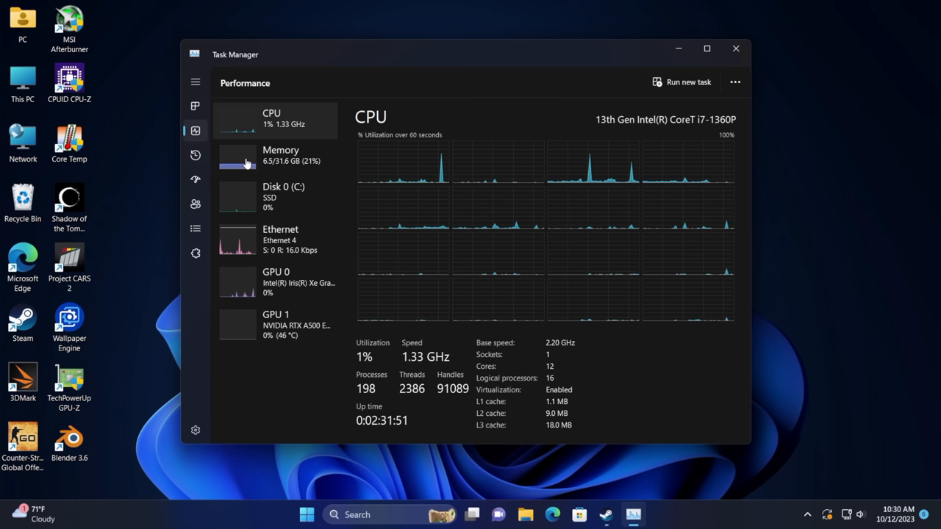
# Step: View the Memory details, then the Intel Iris Xe Graphics GPU details
pyautogui.click(281, 155)
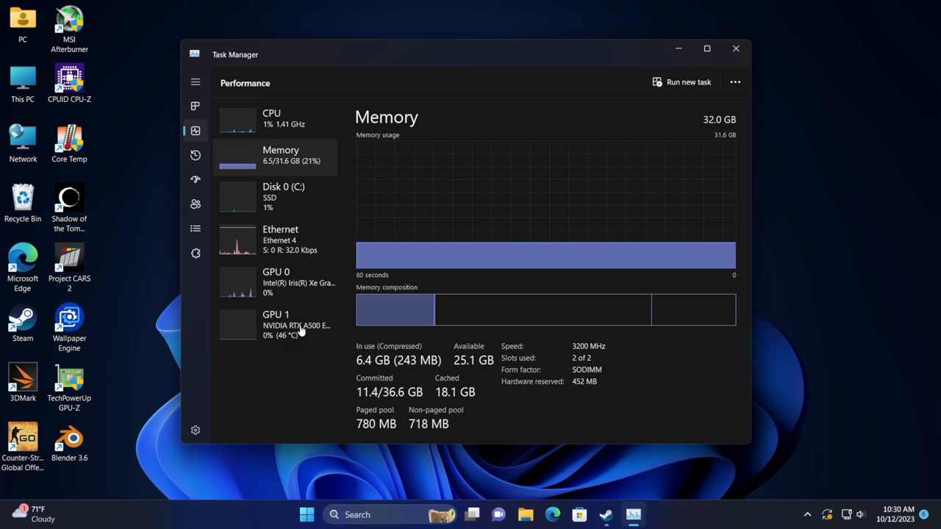
pyautogui.click(276, 282)
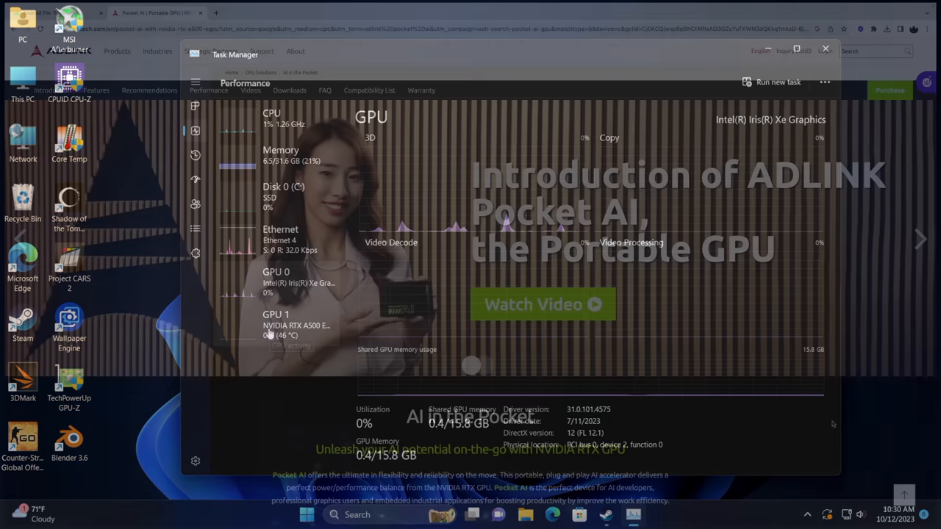
# Step: Return to the ADLINK Pocket AI page and scroll through its specifications and portability sections
pyautogui.click(825, 48)
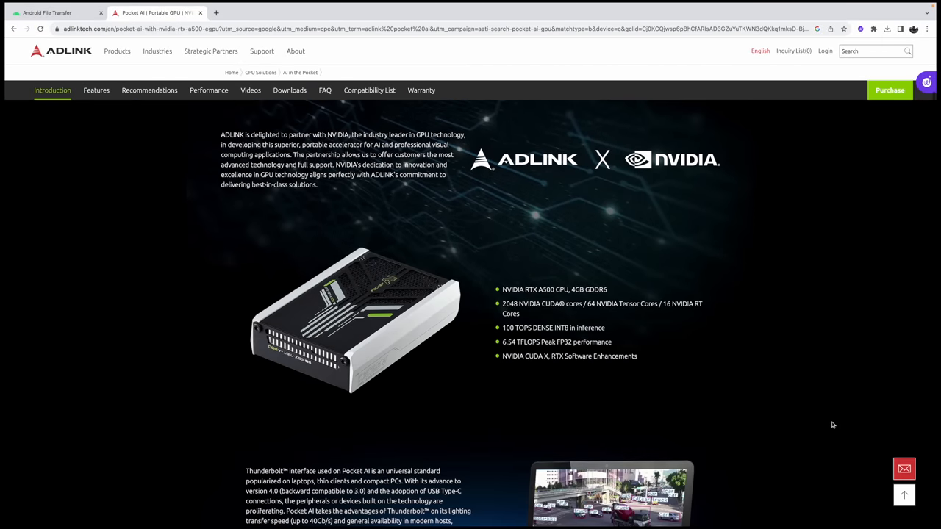
pyautogui.click(97, 89)
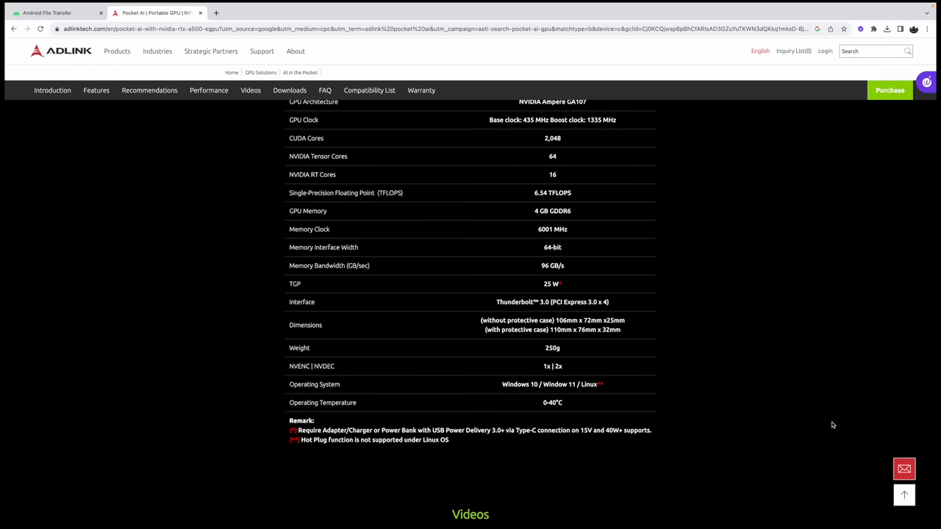
pyautogui.click(209, 90)
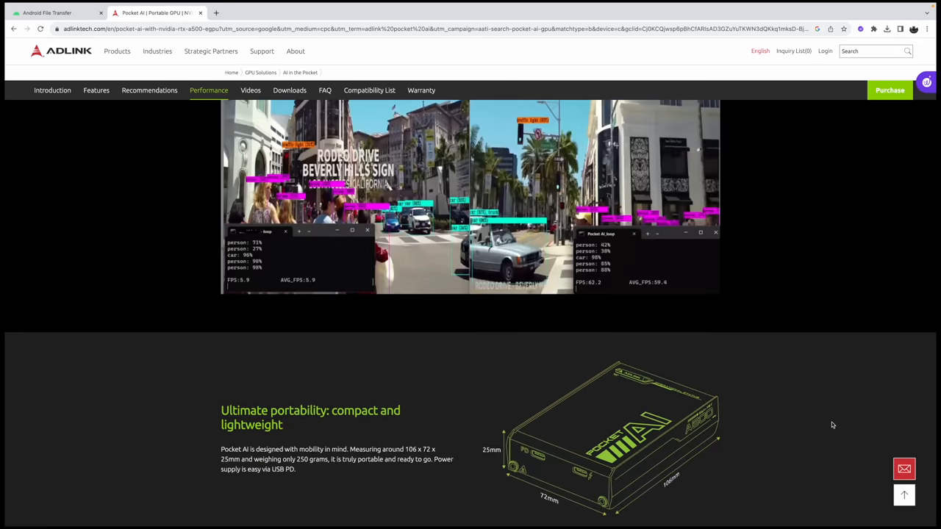